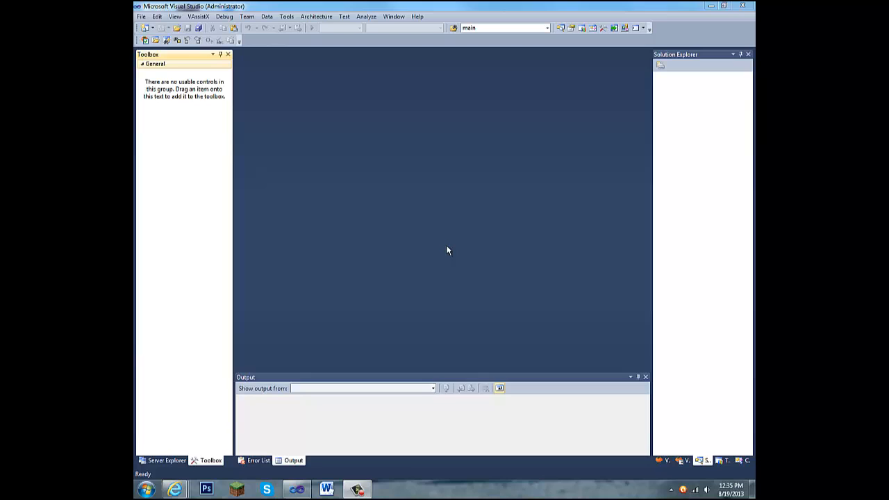
mouse_move(381, 215)
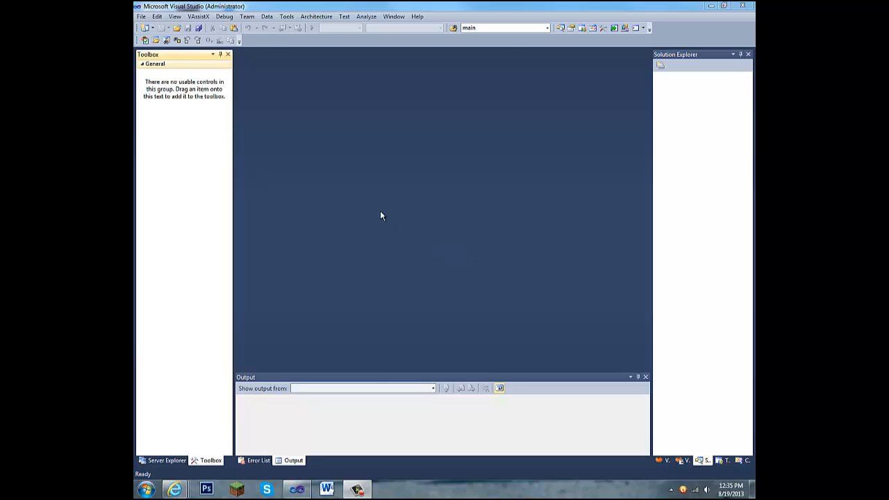
mouse_move(275, 199)
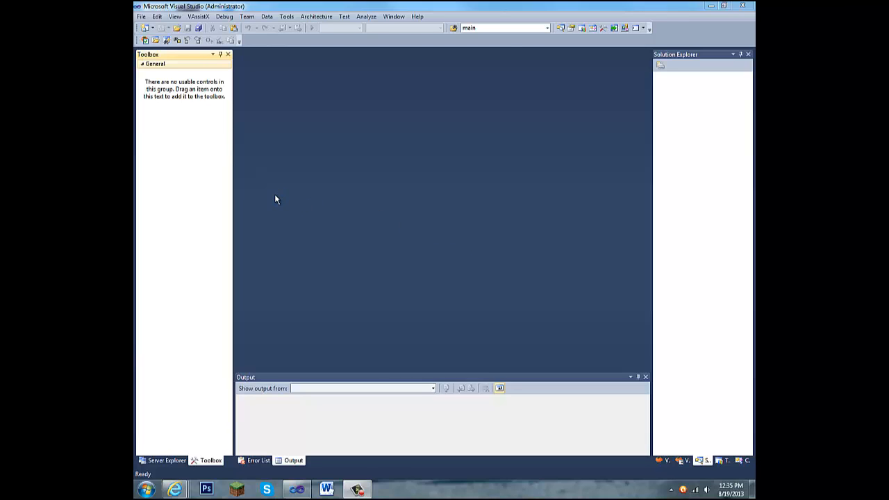
Create a new Visual Basic Windows Forms Application project named Minecraft
left_click(141, 16)
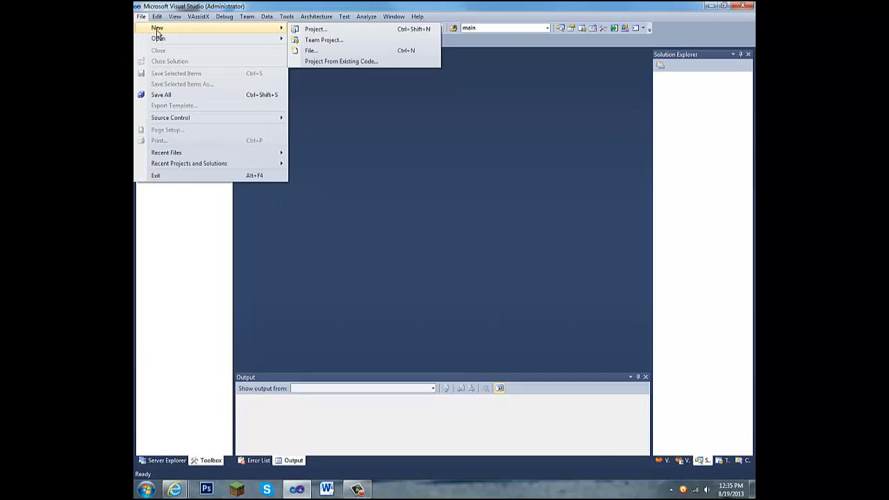
left_click(315, 29)
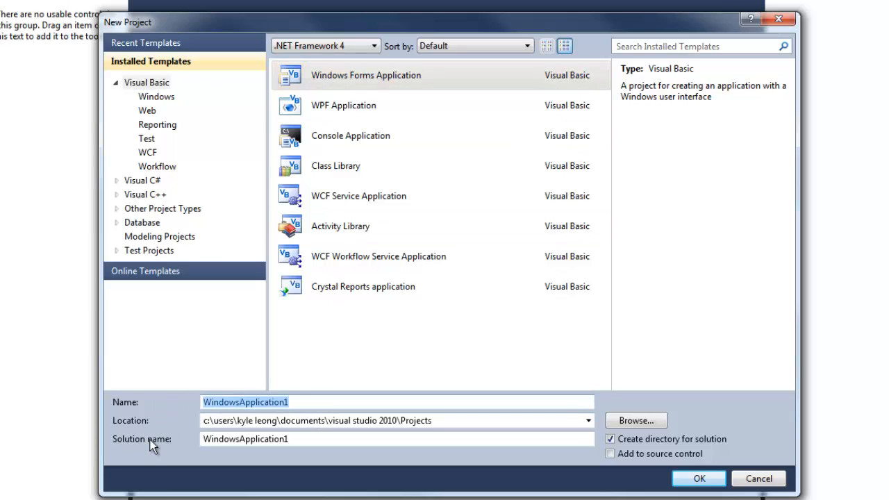
type("Minecraft")
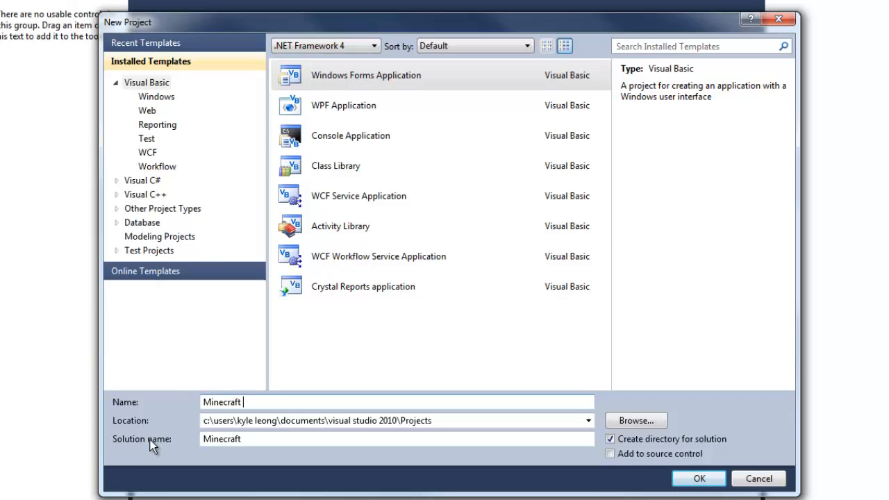
left_click(698, 478)
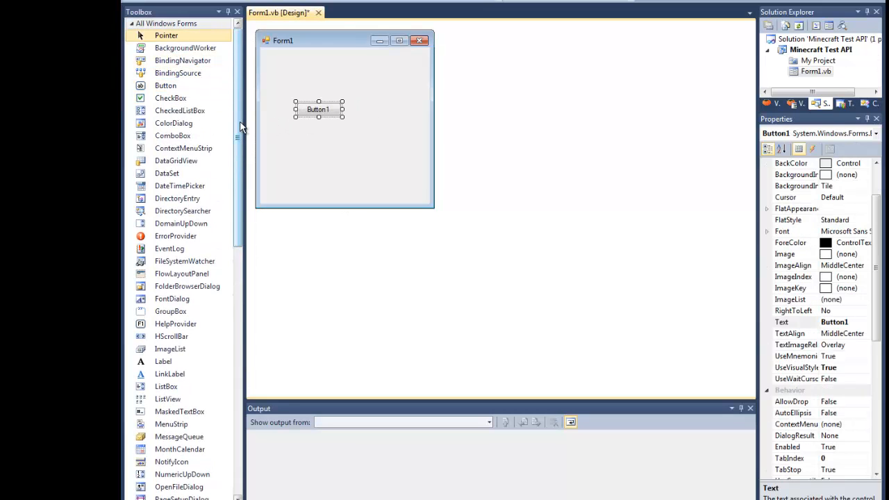
Set the two labels' text to 'user' and 'status'
scroll("down", 3)
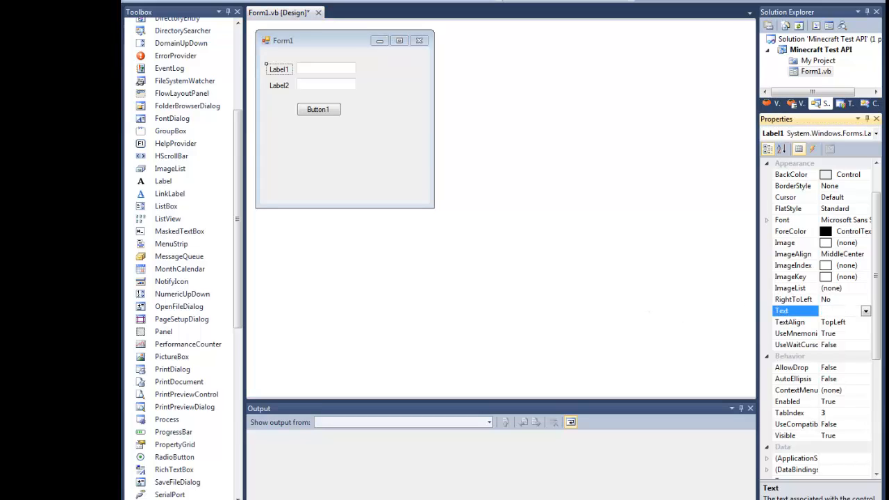
type("user:")
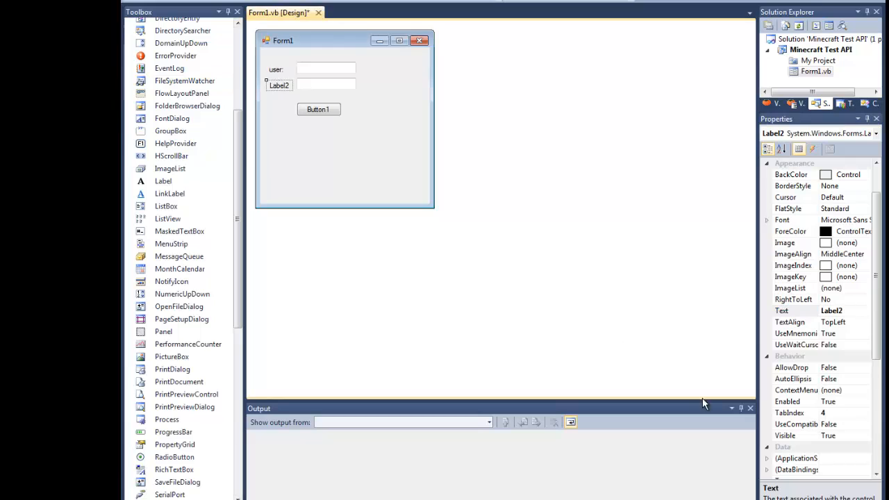
left_click(796, 310)
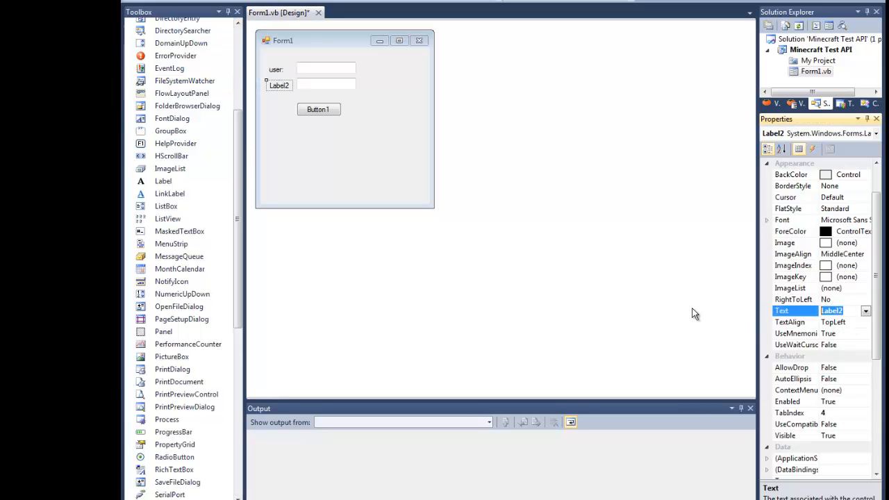
type("status:")
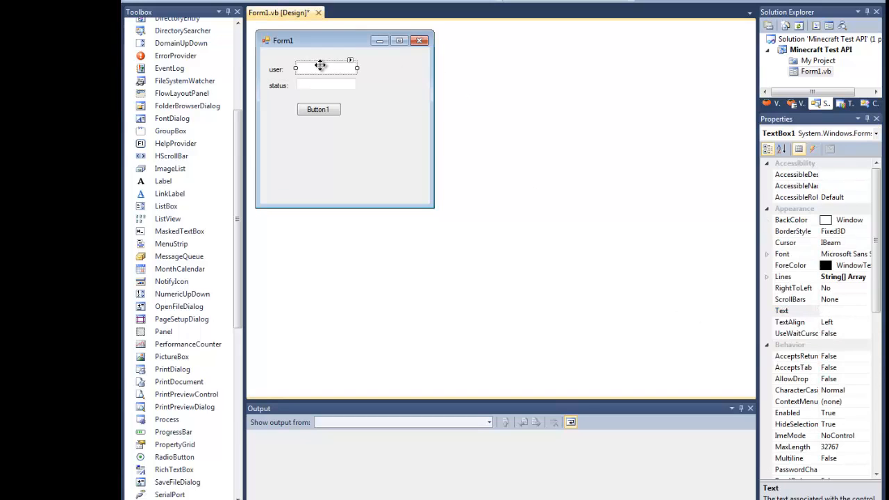
Align the user text box and stretch Button1 across the form's width
left_click(326, 85)
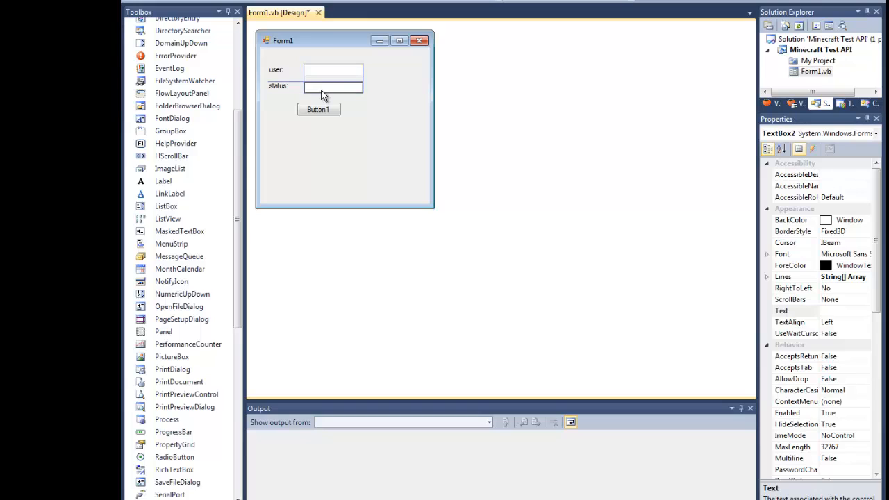
left_click(311, 109)
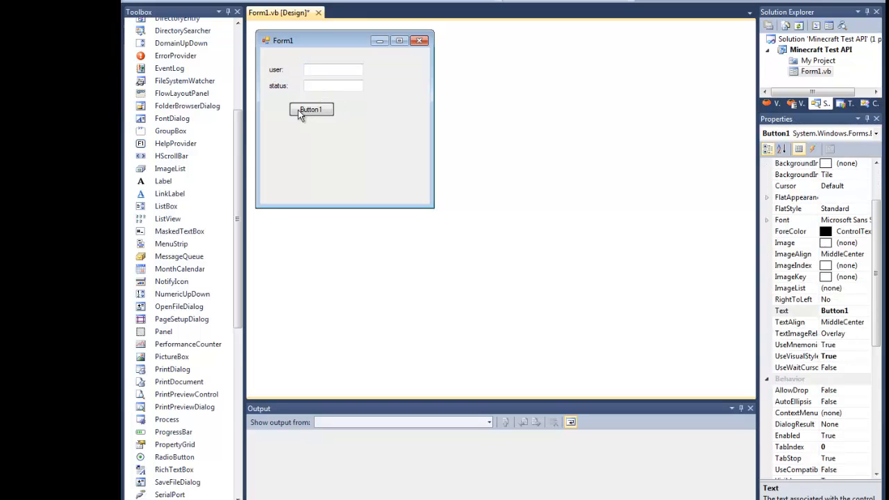
left_click_drag(342, 109, 403, 107)
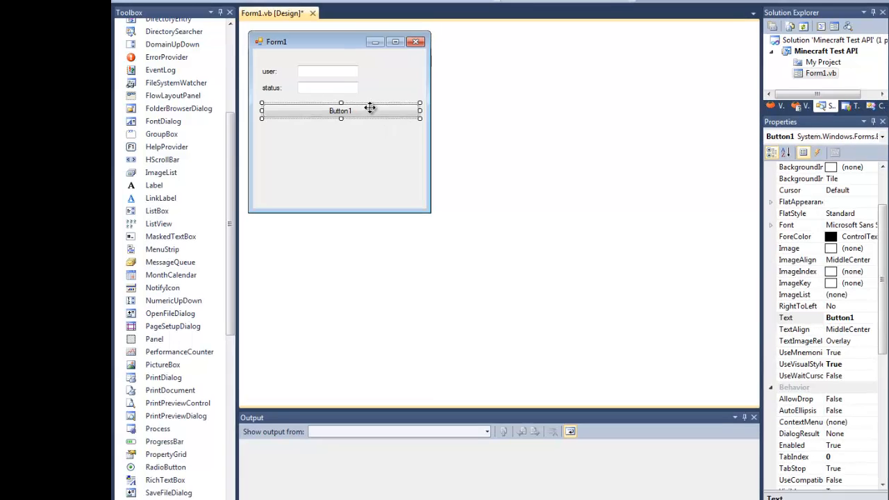
Open Button1_Click and add Imports System.Net at the top of Form1.vb
double_click(340, 110)
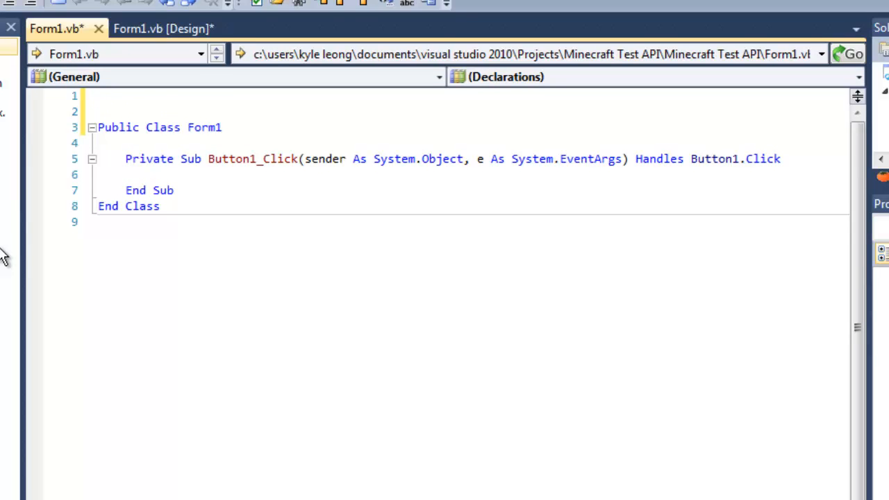
type("imports System")
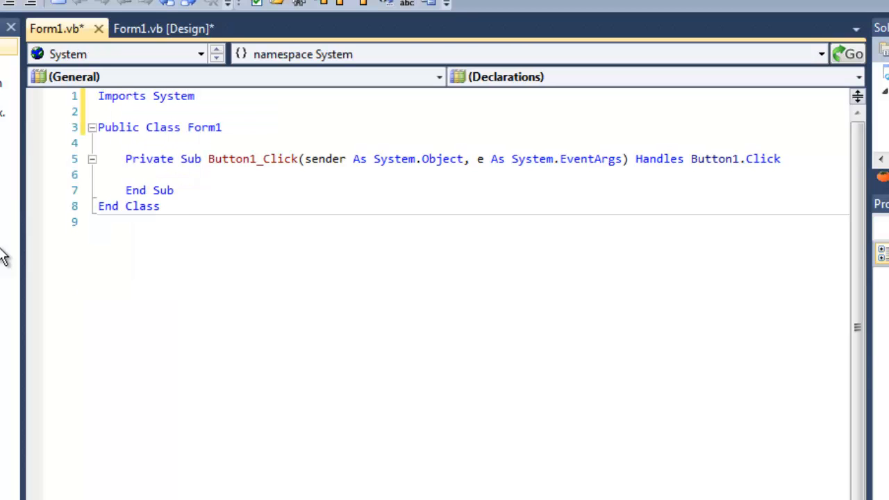
type(".Net")
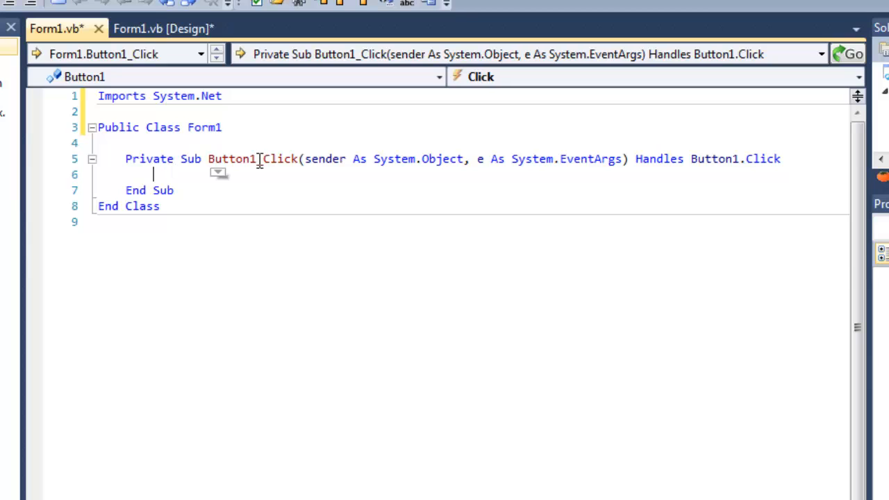
Declare wc As New WebClient inside Button1_Click
type("Dispose")
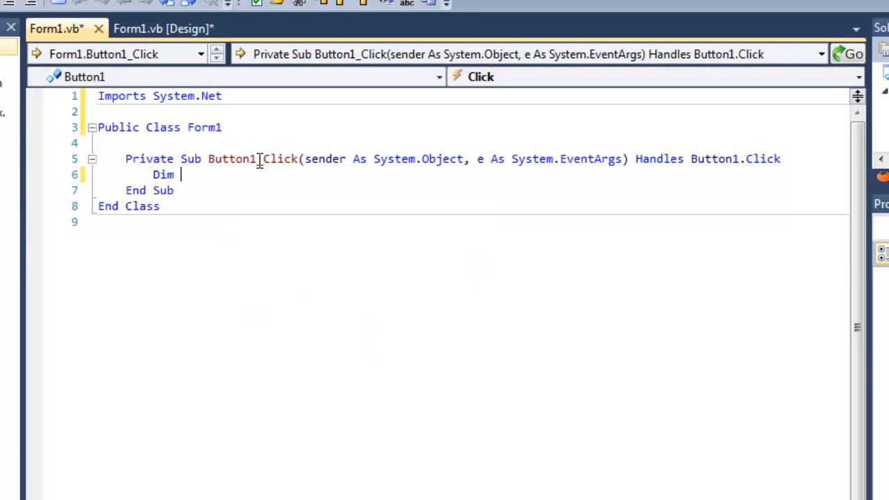
type("wc As we")
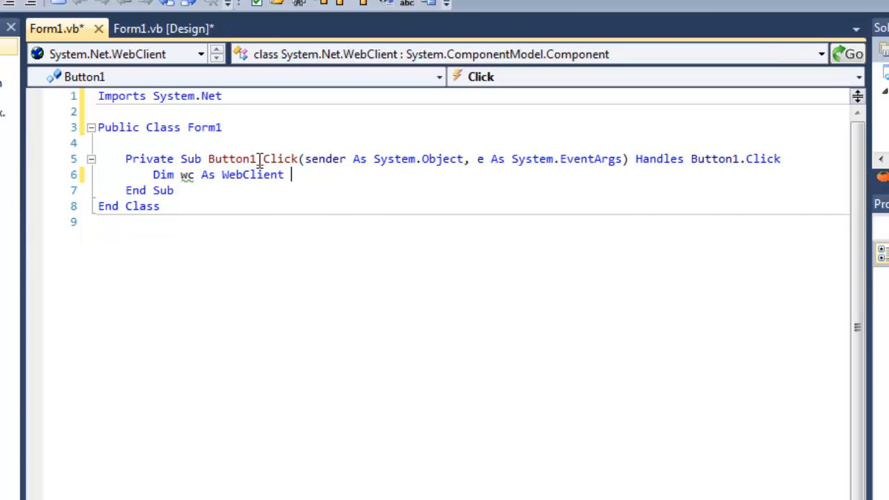
type("= New Webclie")
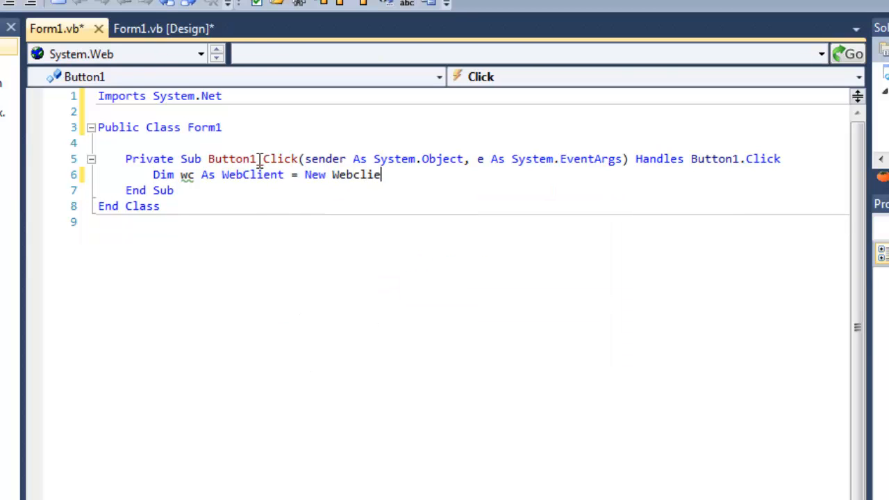
type("nt")
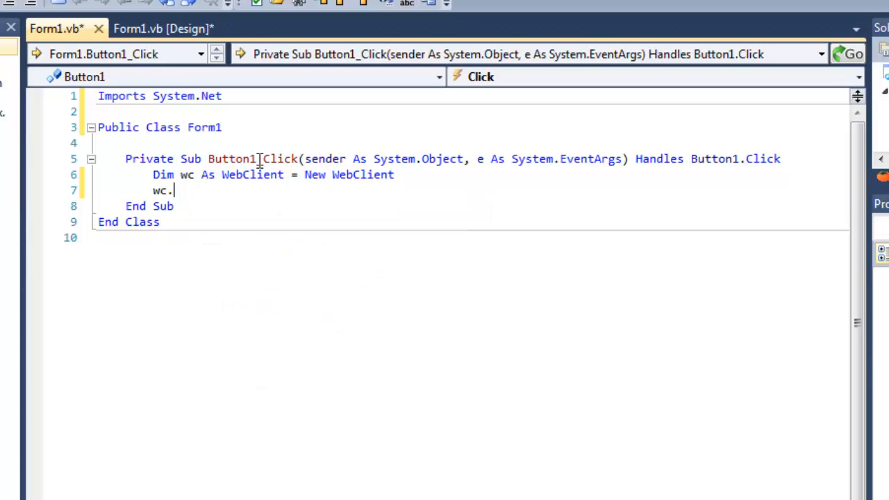
Set TextBox2.Text to wc.DownloadString of minecraft.net/haspaid.jsp?user= plus TextBox1.Text
type("downloadString(\"")
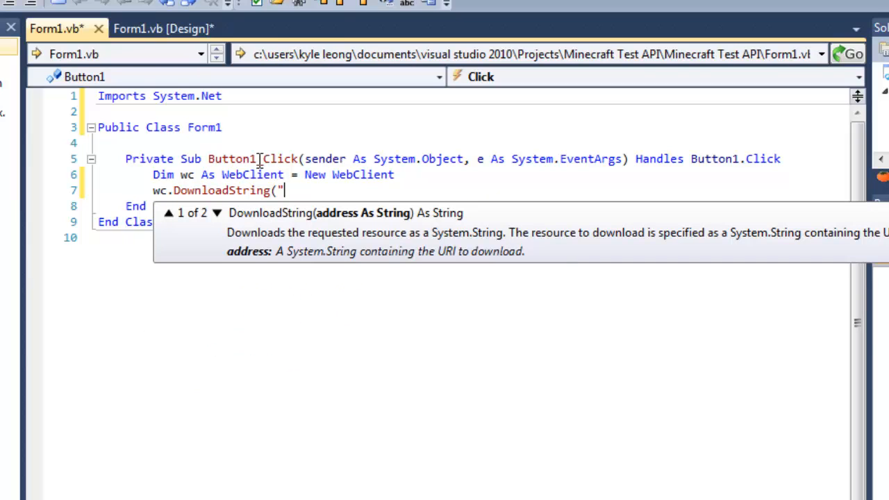
type("http")
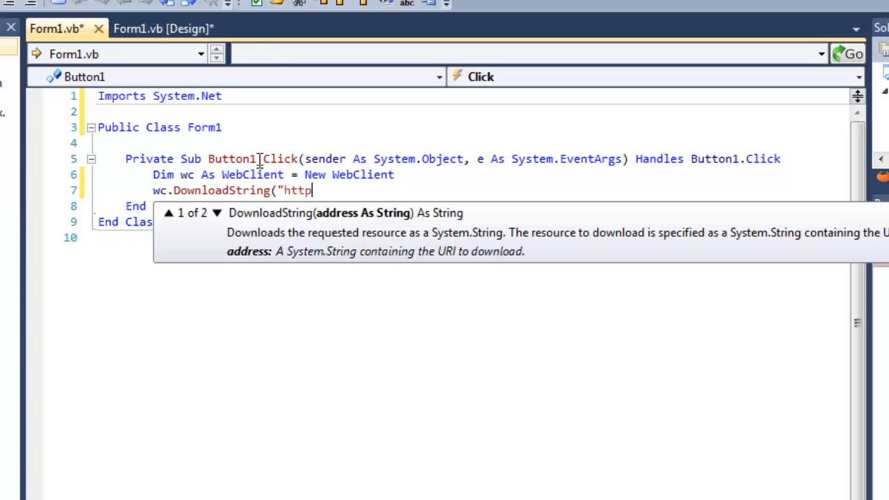
type("://")
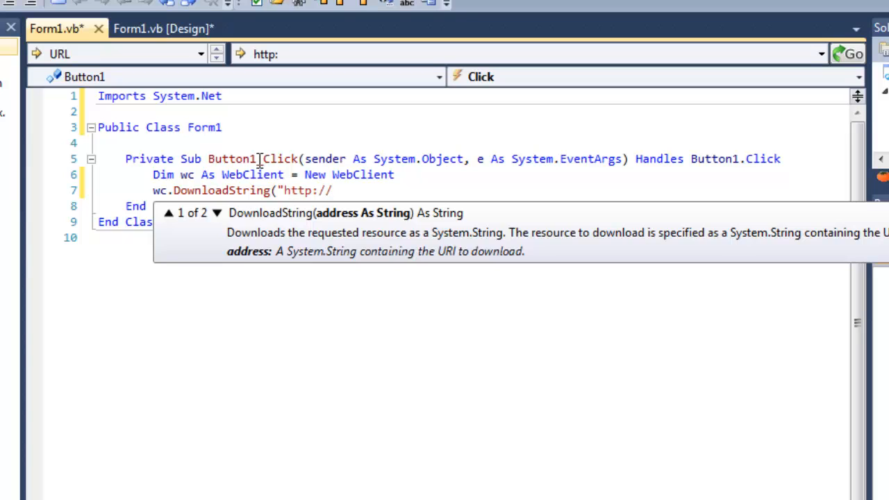
type("minecraft.net/")
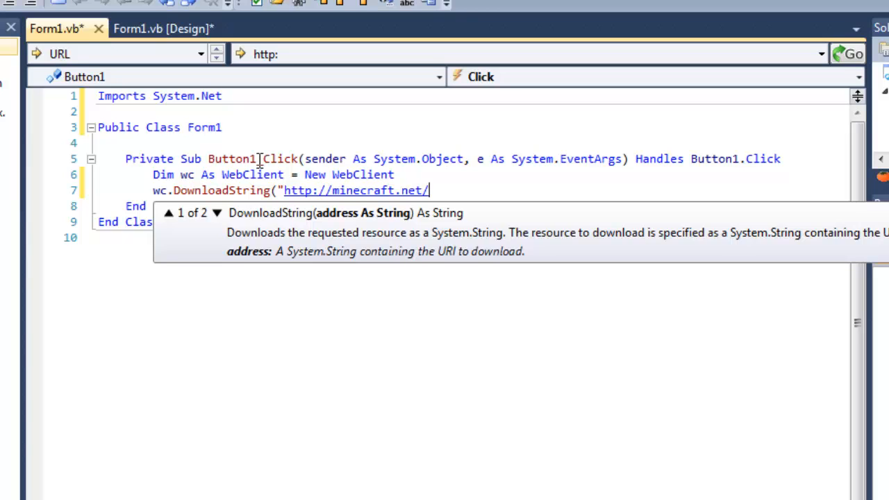
type("haspaid.jsp")
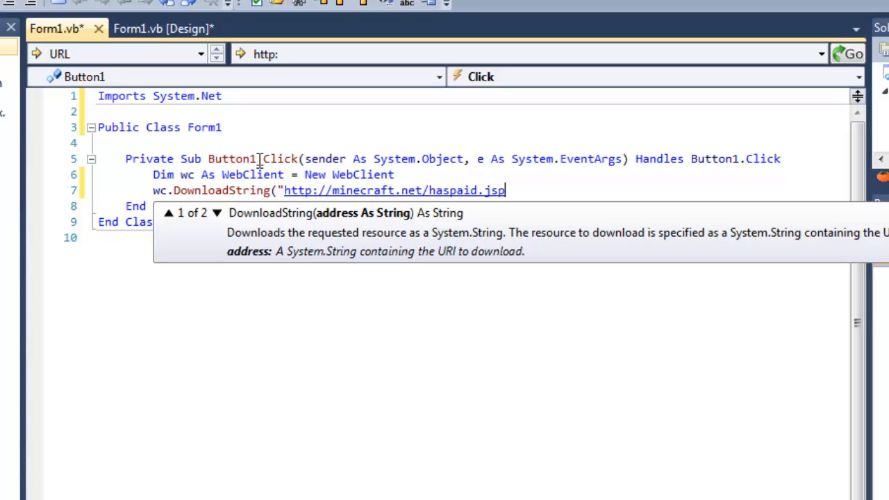
type("?")
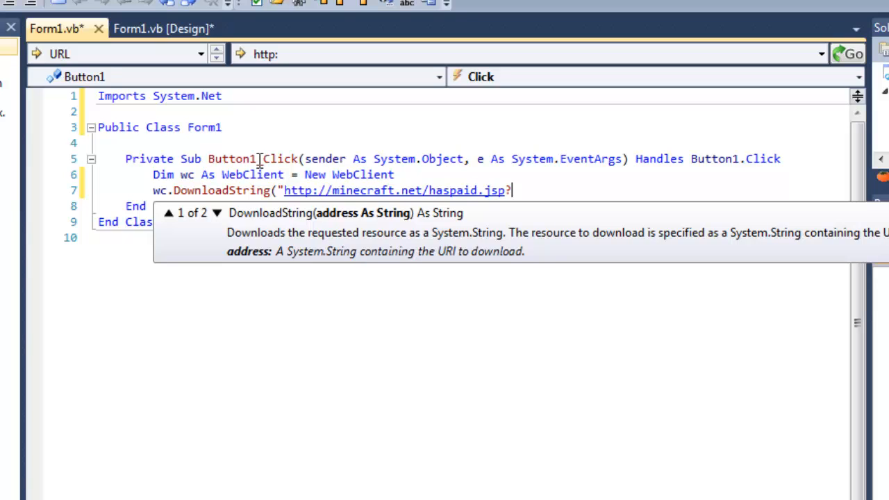
type("user=\" &")
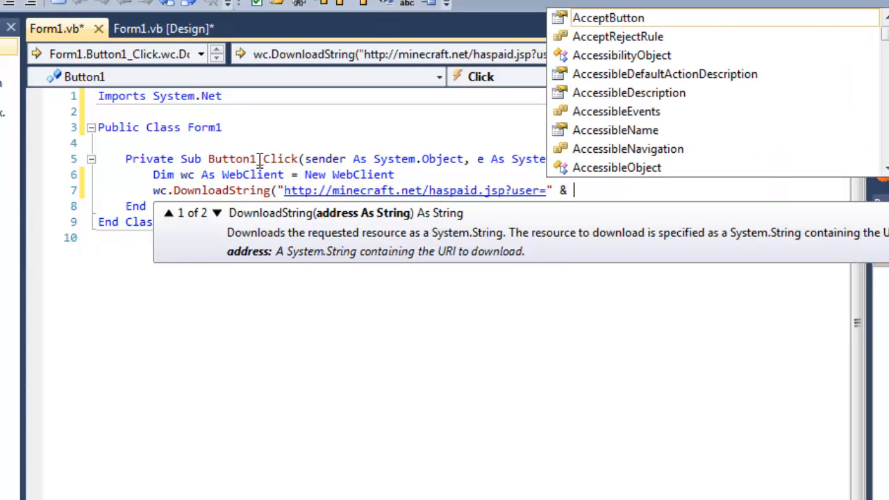
type("\"TextBox1")
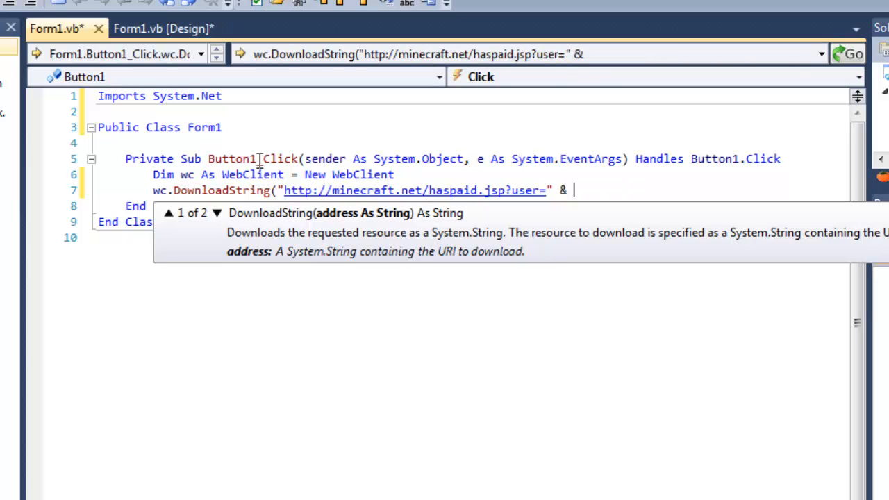
type("TextBox1.")
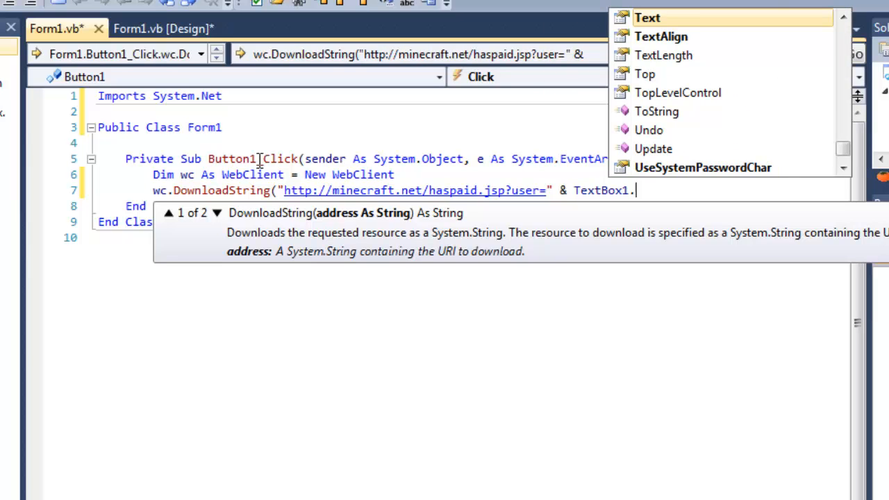
type("Text)")
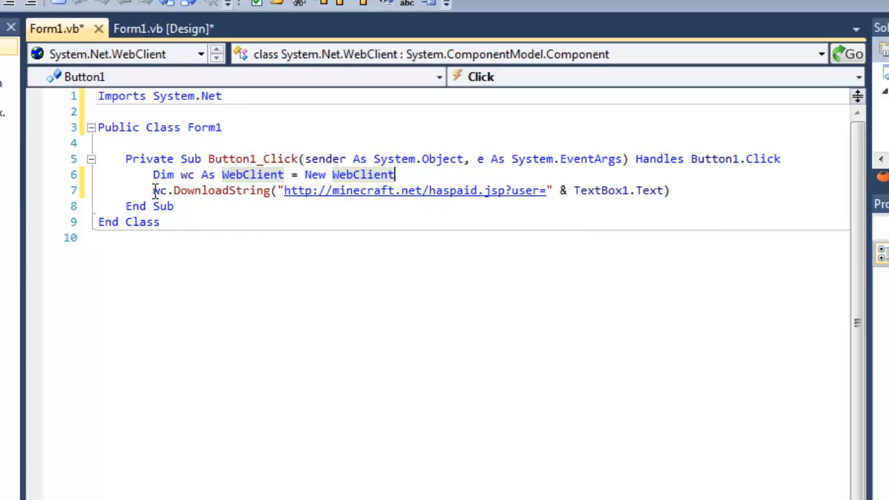
type("TextBox2")
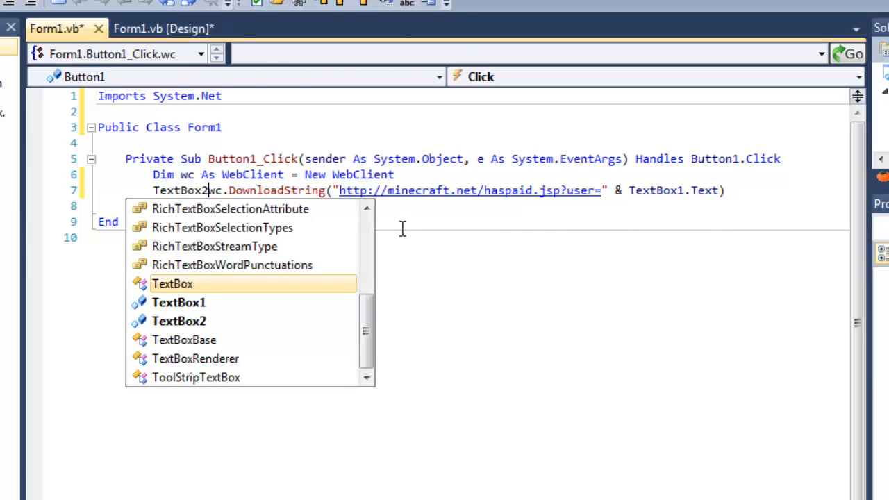
type(".Text =")
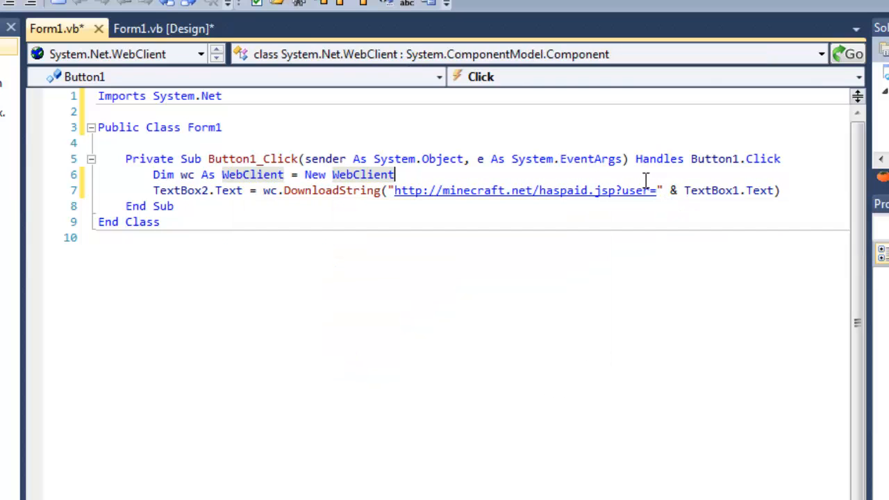
Compare the WebClient and download lines with the form layout, ending on Form1.vb [Design]
left_click(163, 28)
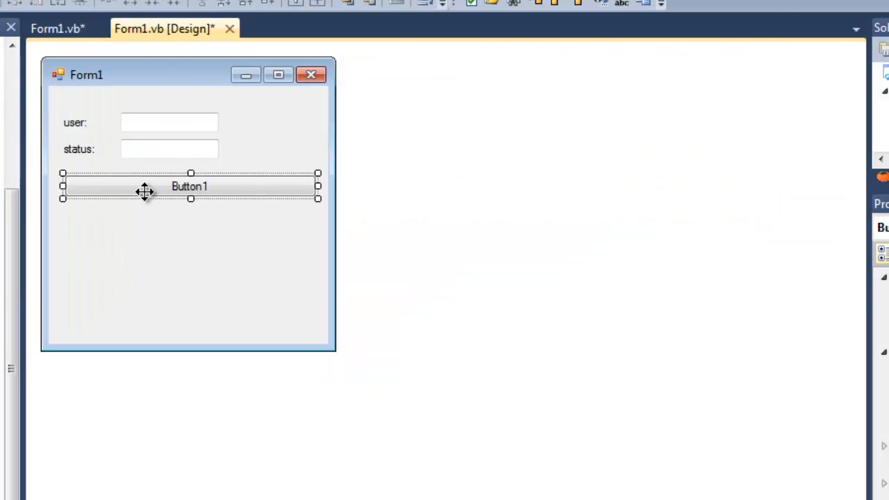
mouse_move(161, 145)
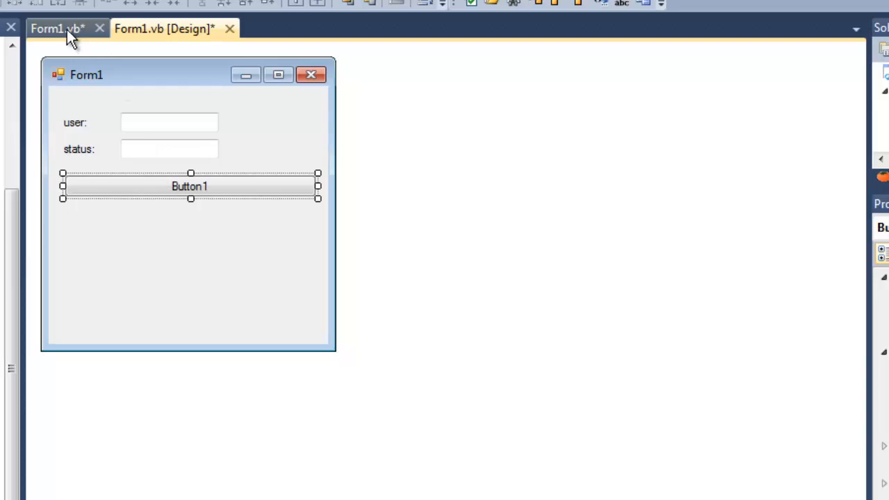
left_click(52, 29)
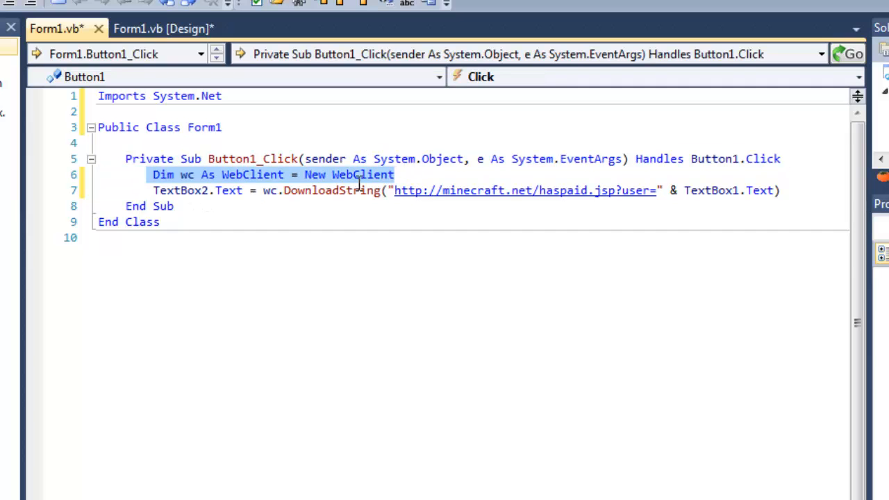
left_click(188, 175)
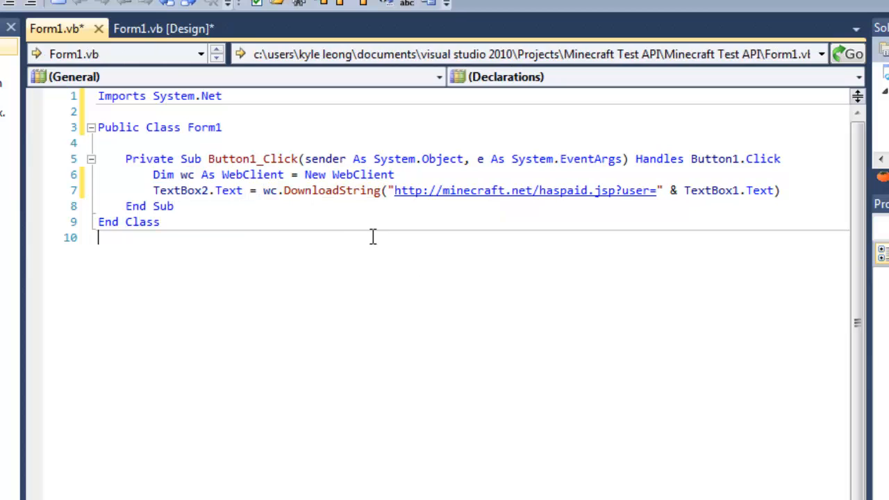
left_click(164, 29)
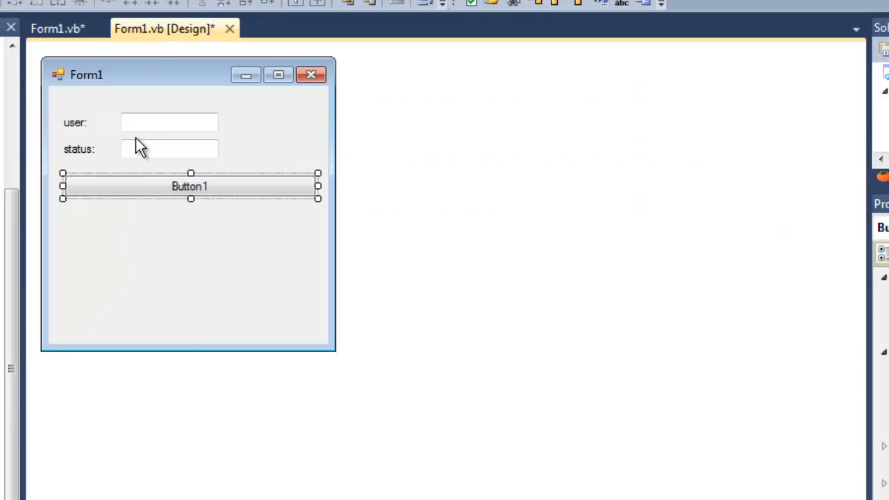
left_click(57, 28)
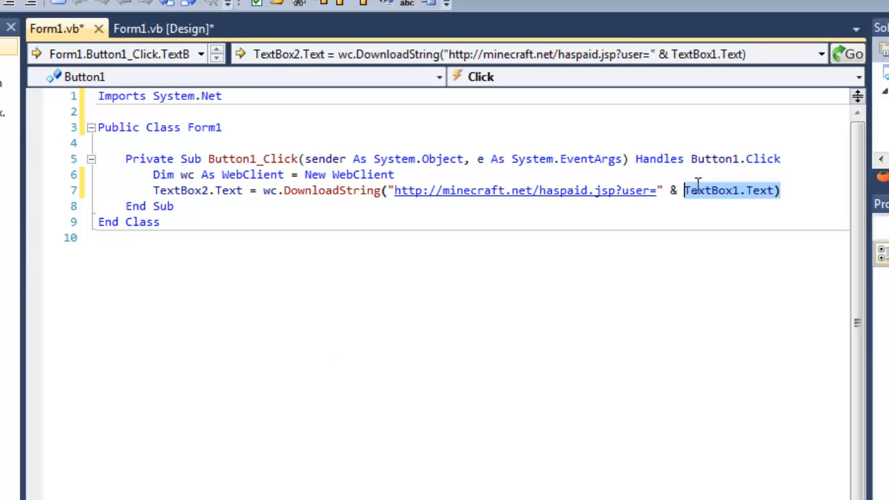
left_click(556, 175)
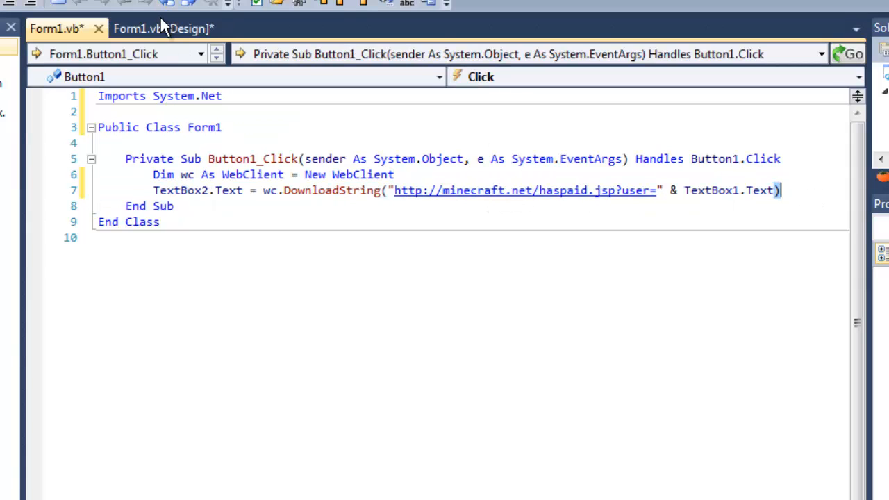
left_click(162, 29)
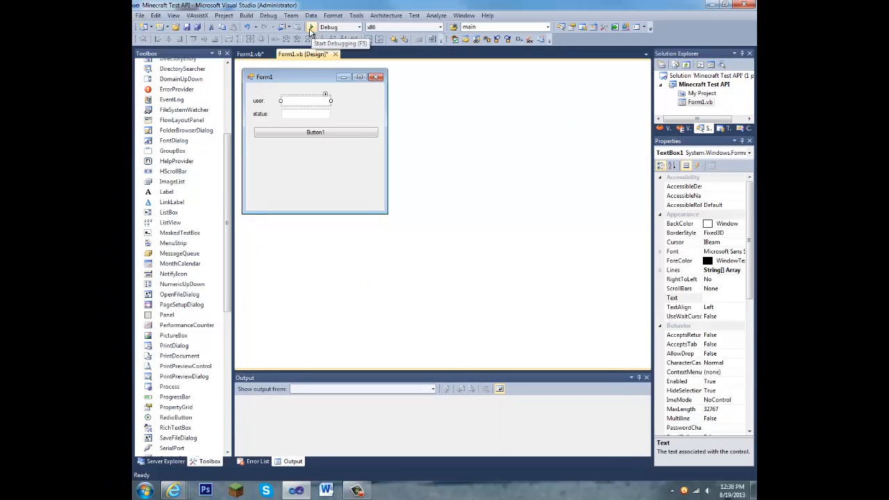
Run the app, enter user Notch, and fetch the paid status showing 'true'
left_click(311, 27)
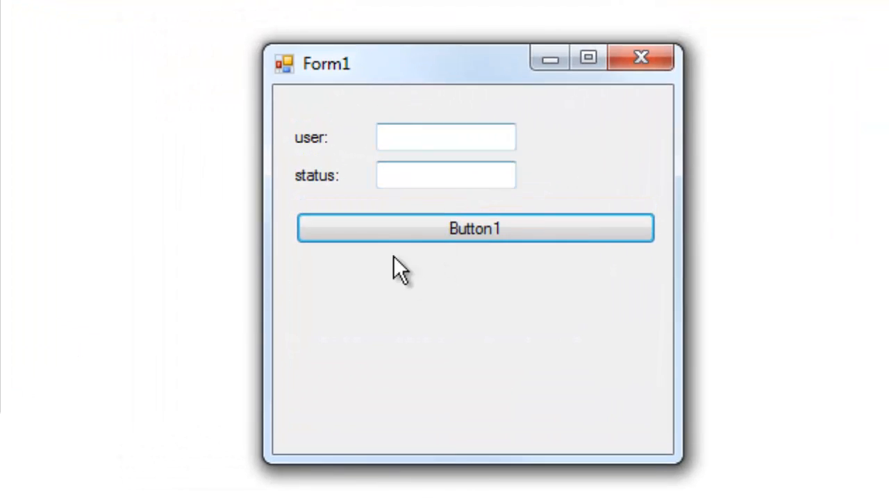
mouse_move(497, 309)
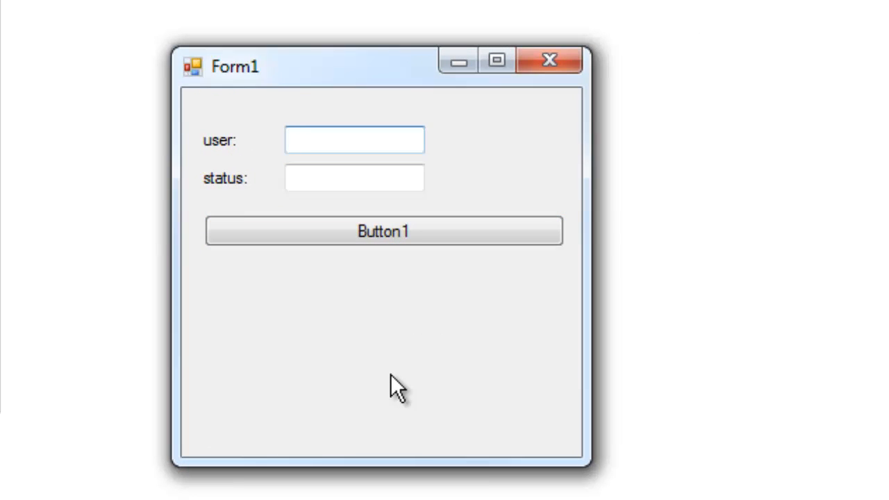
type("Notch")
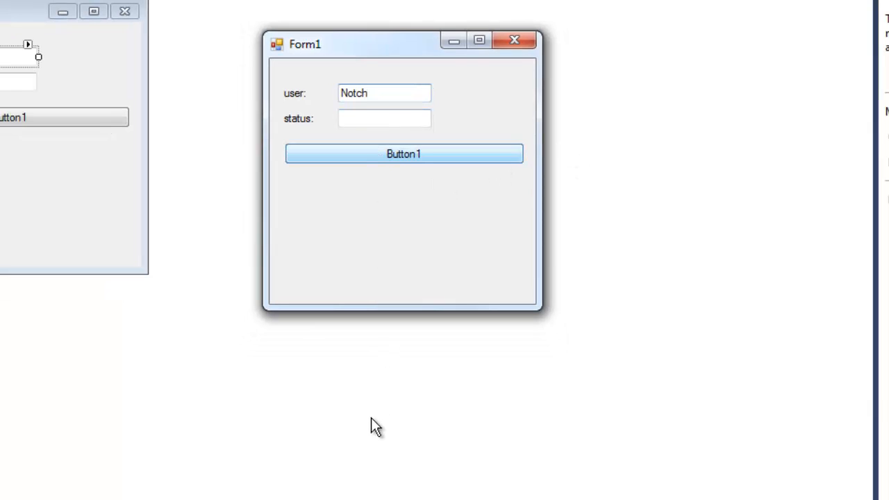
left_click(404, 154)
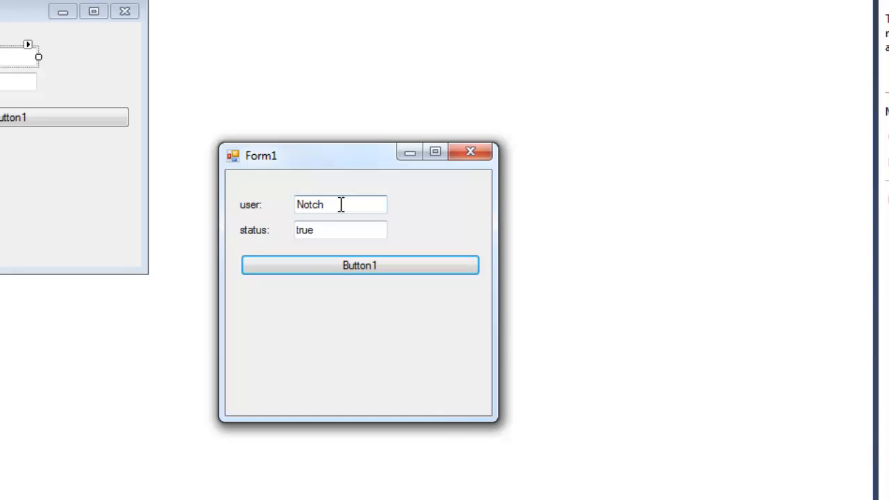
mouse_move(331, 229)
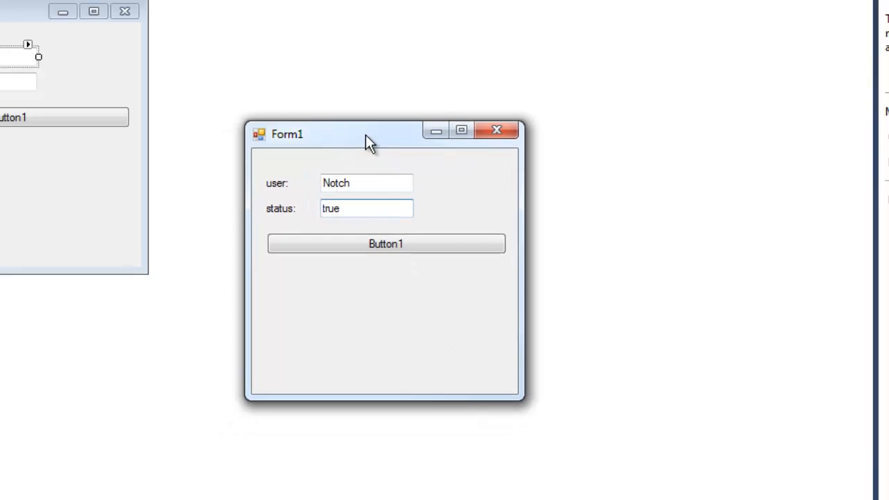
left_click_drag(368, 134, 276, 102)
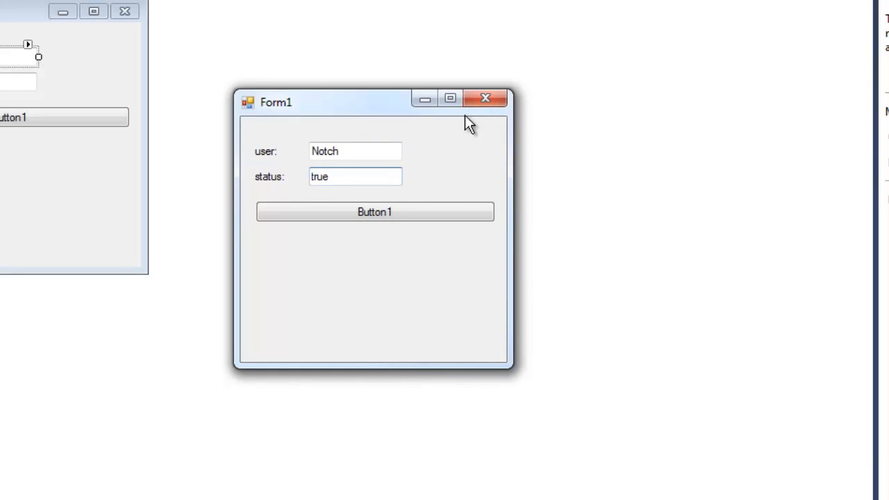
mouse_move(479, 104)
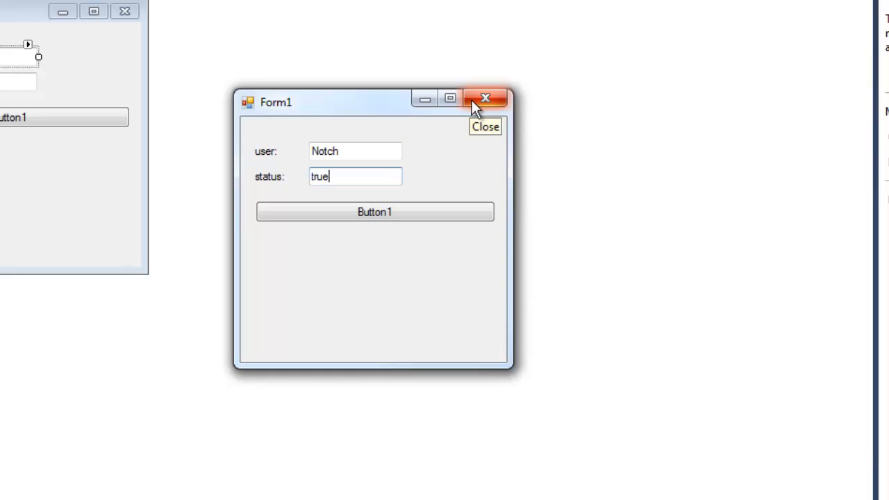